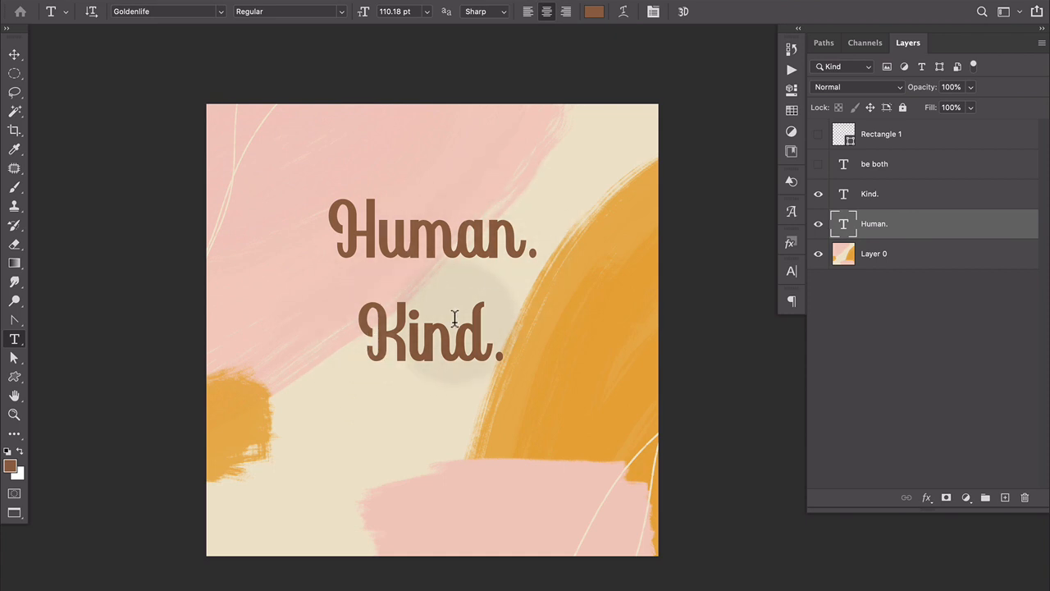
mouse_move(498, 208)
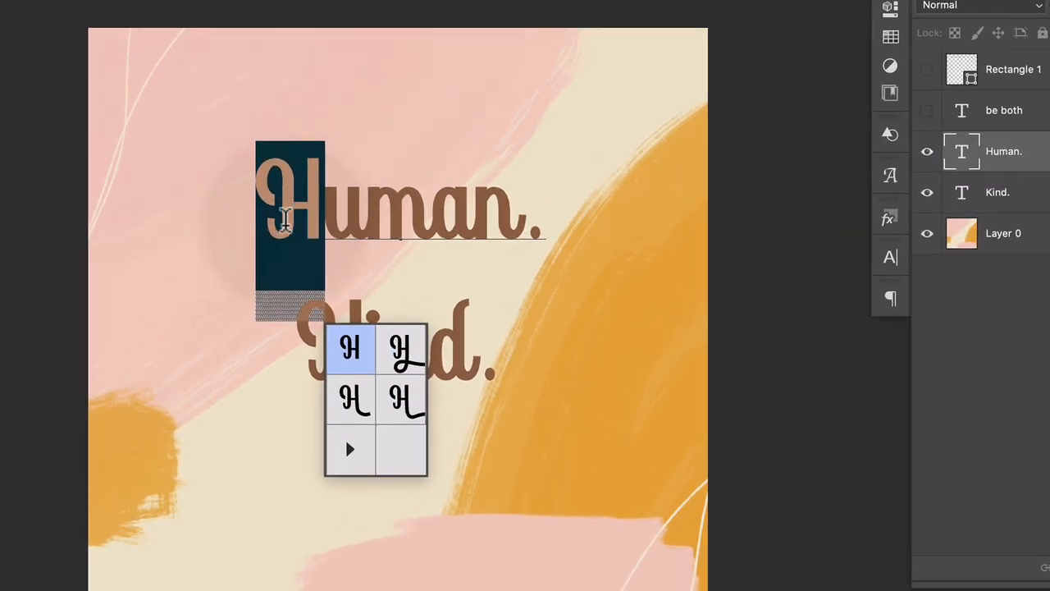
Step: Replace the H, u, m and n of 'Human.' with swash alternate glyphs
left_click(348, 401)
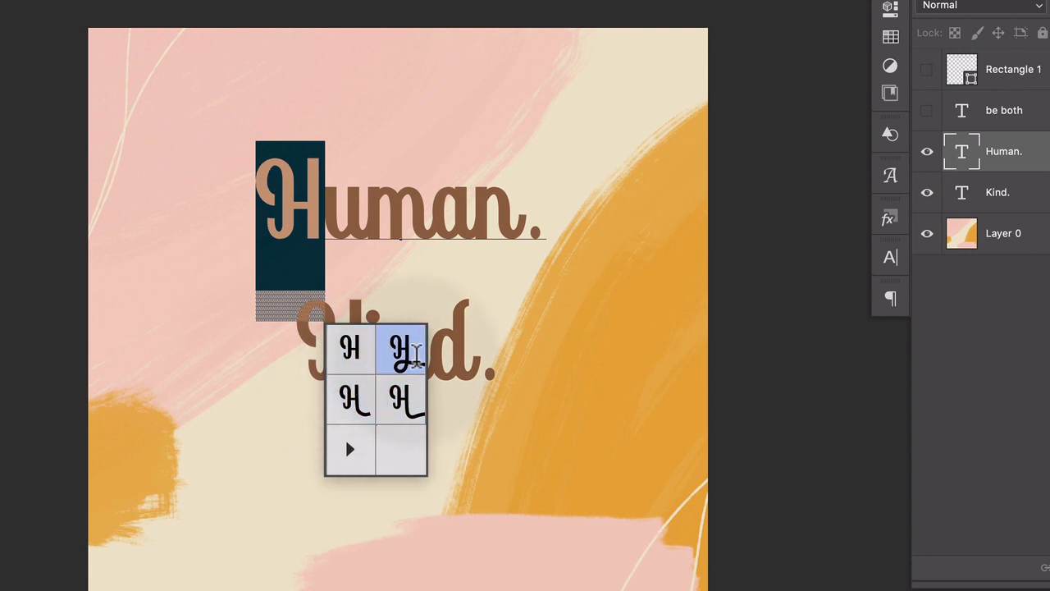
left_click(402, 347)
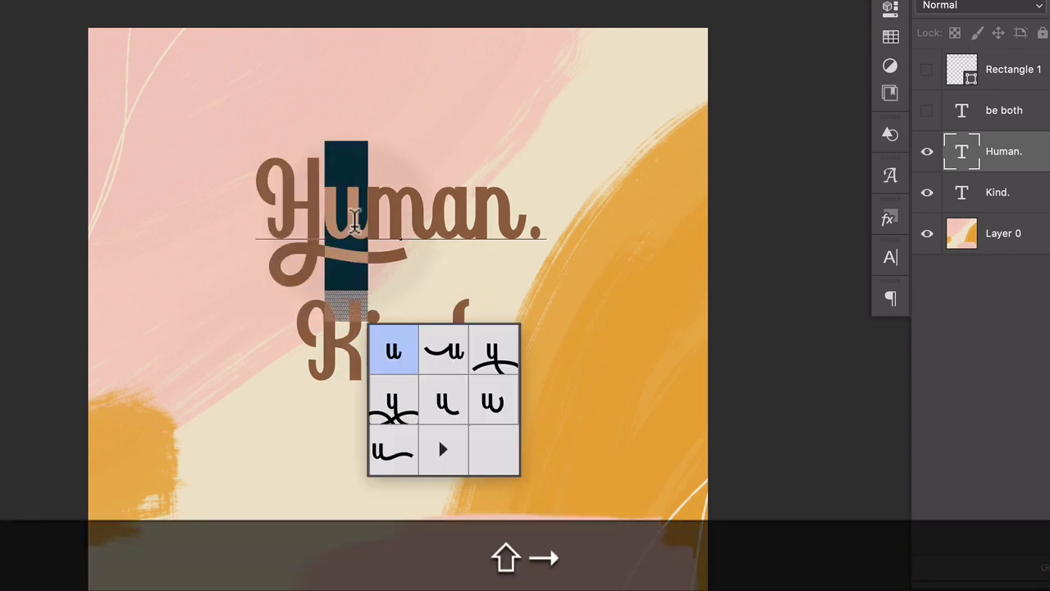
left_click(392, 401)
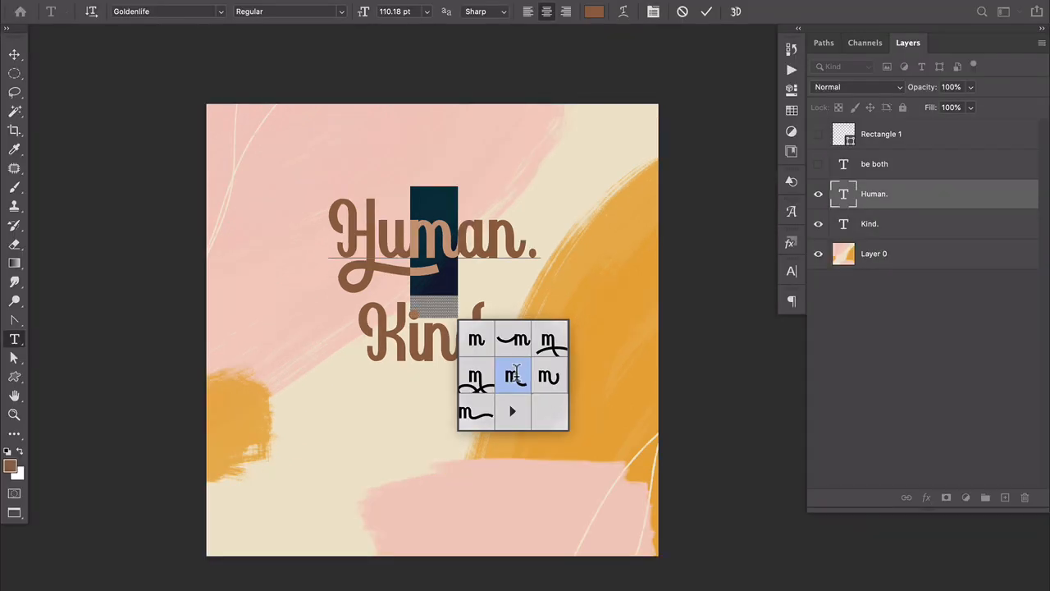
left_click(515, 377)
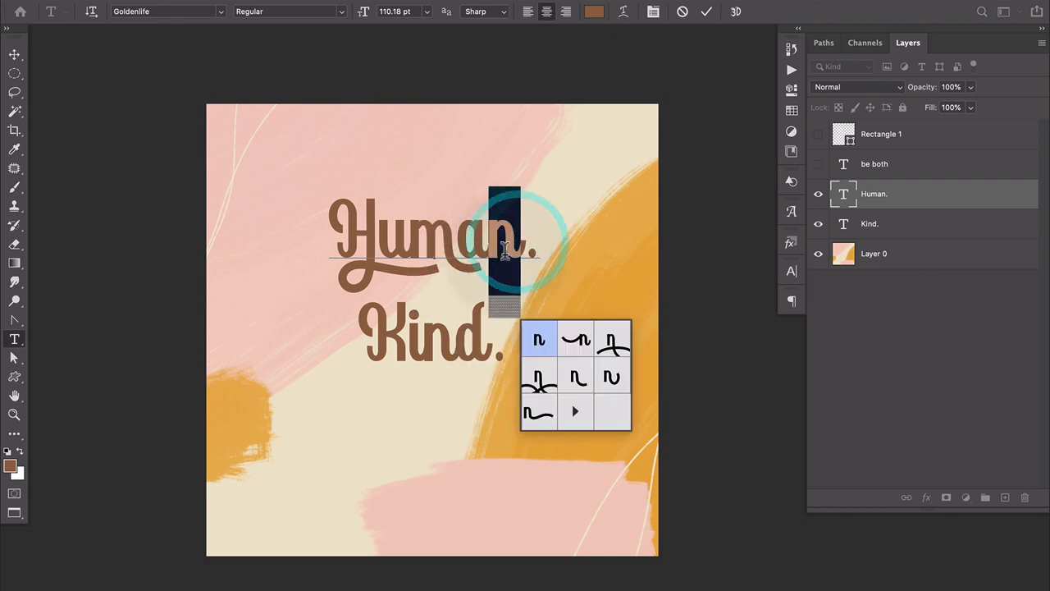
left_click(613, 377)
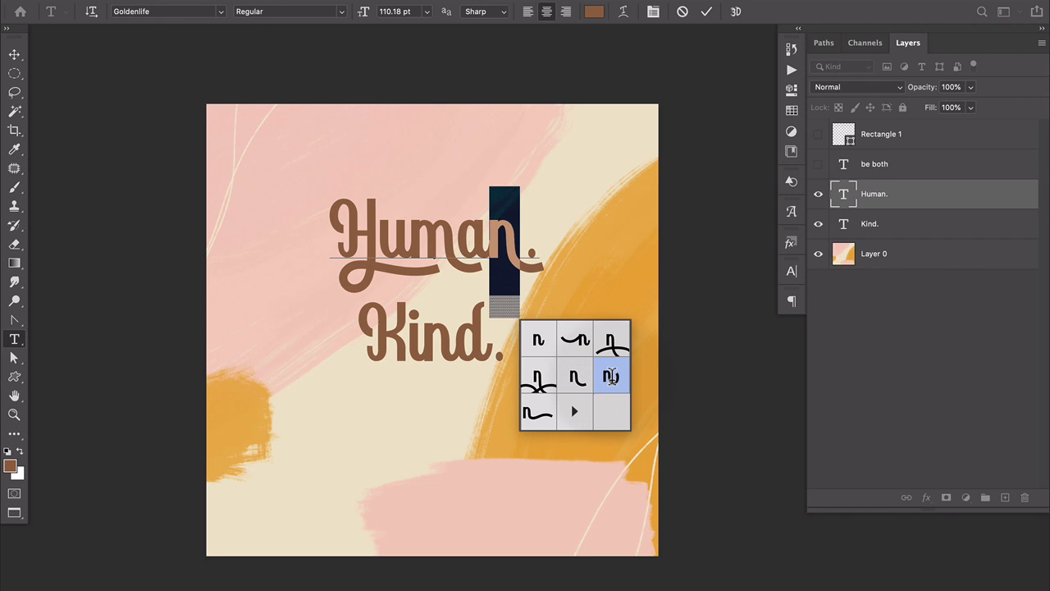
left_click(611, 376)
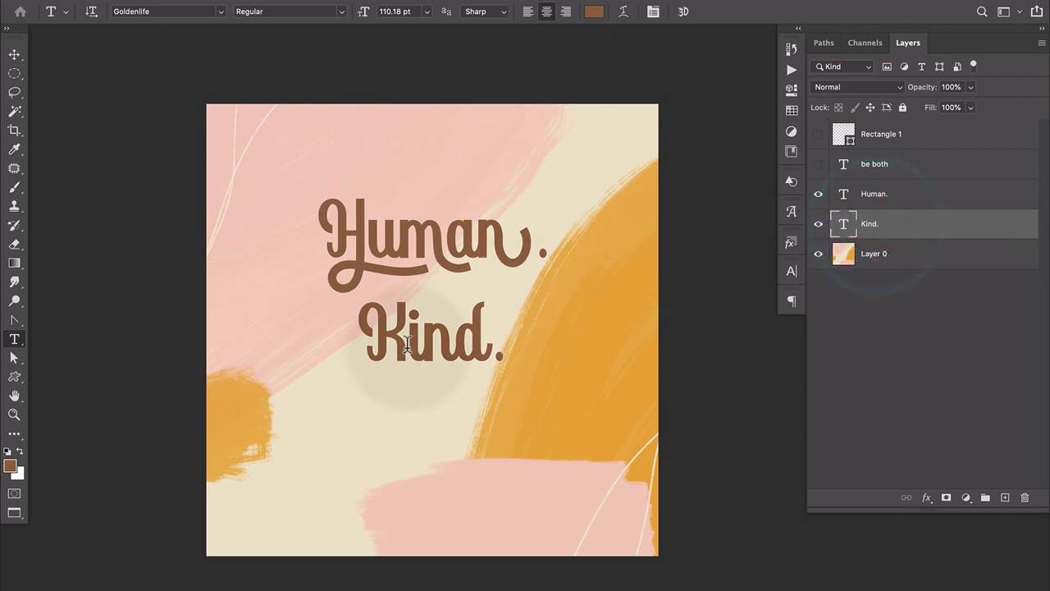
mouse_move(392, 333)
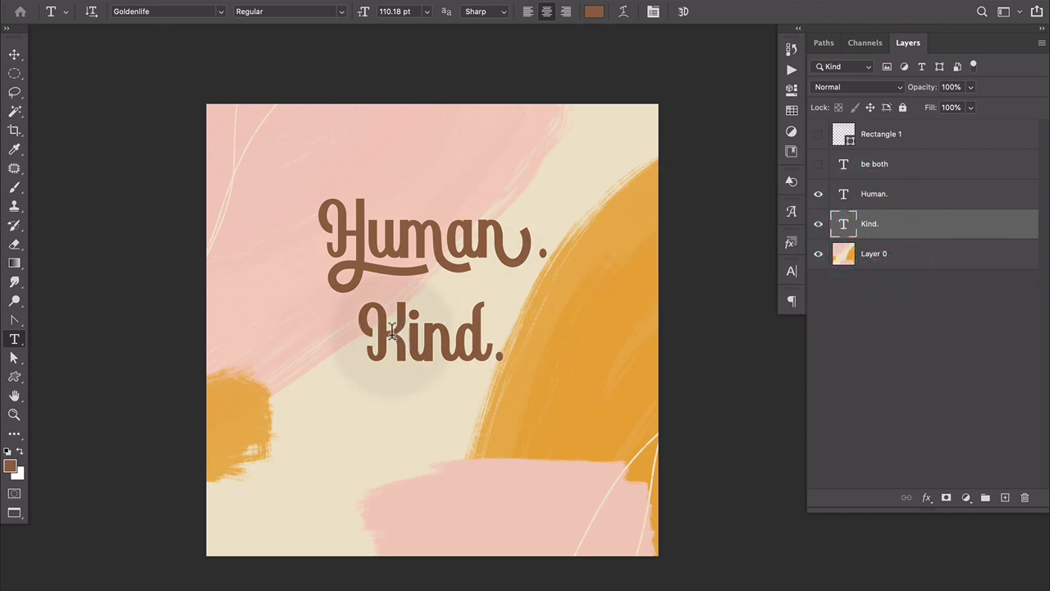
Step: Give the i and d of 'Kind.' swash alternates, including a looping d flourish, and commit
left_click(416, 345)
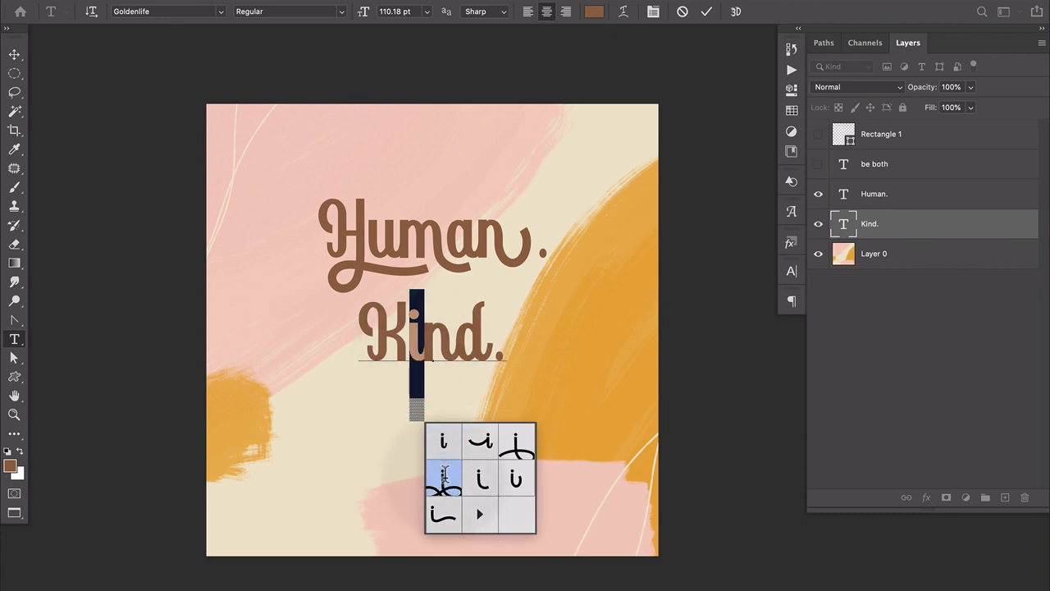
left_click(443, 478)
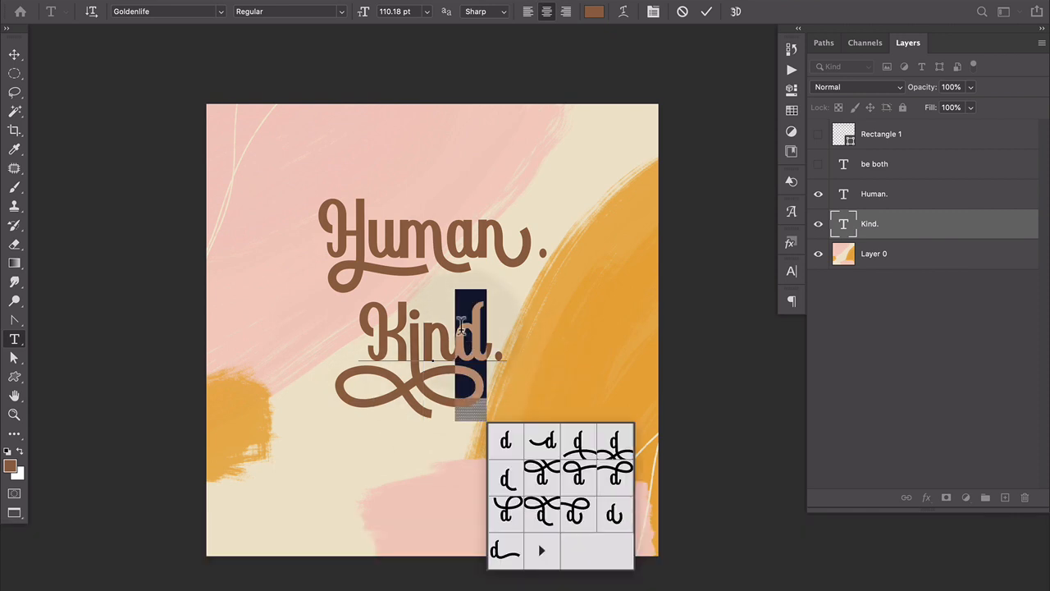
left_click(506, 513)
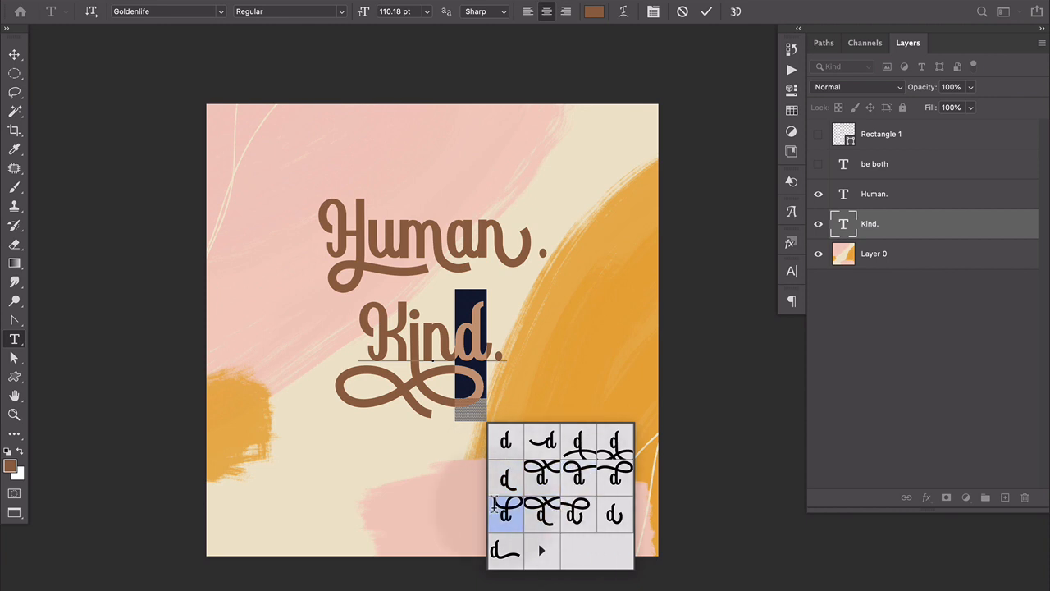
left_click(507, 508)
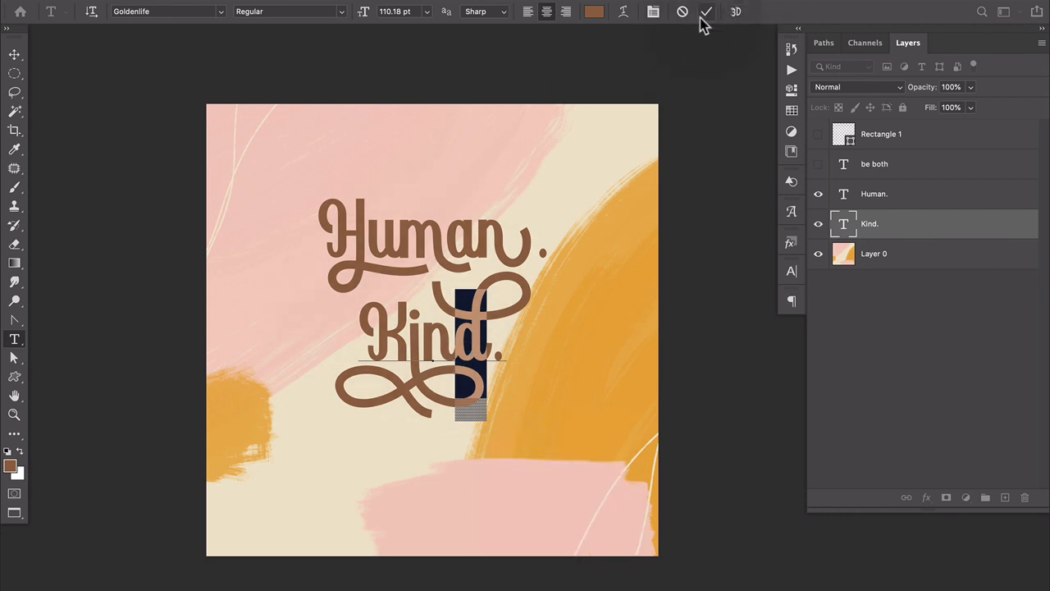
left_click(705, 10)
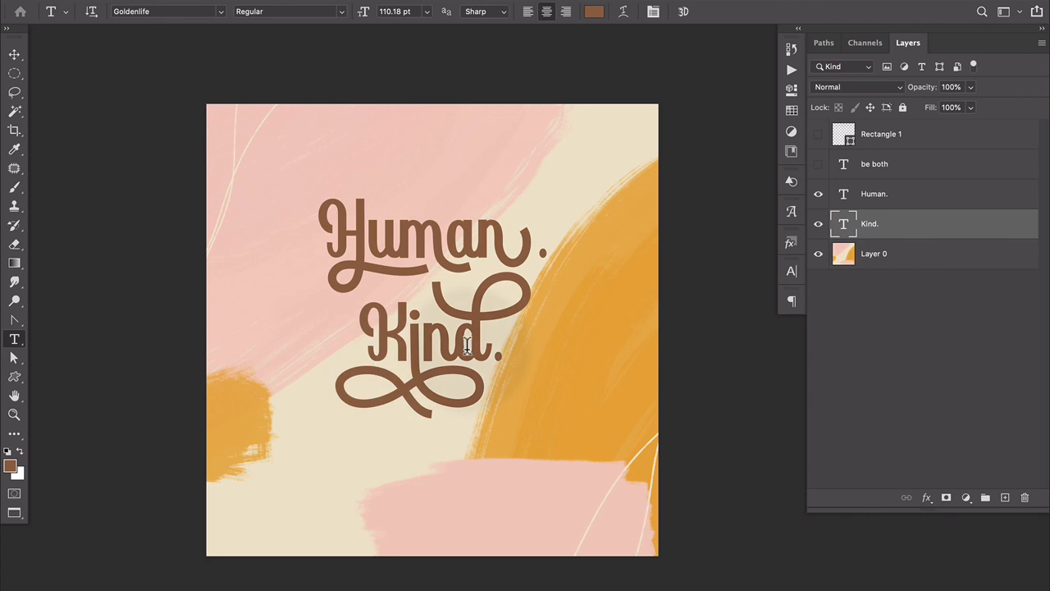
mouse_move(377, 348)
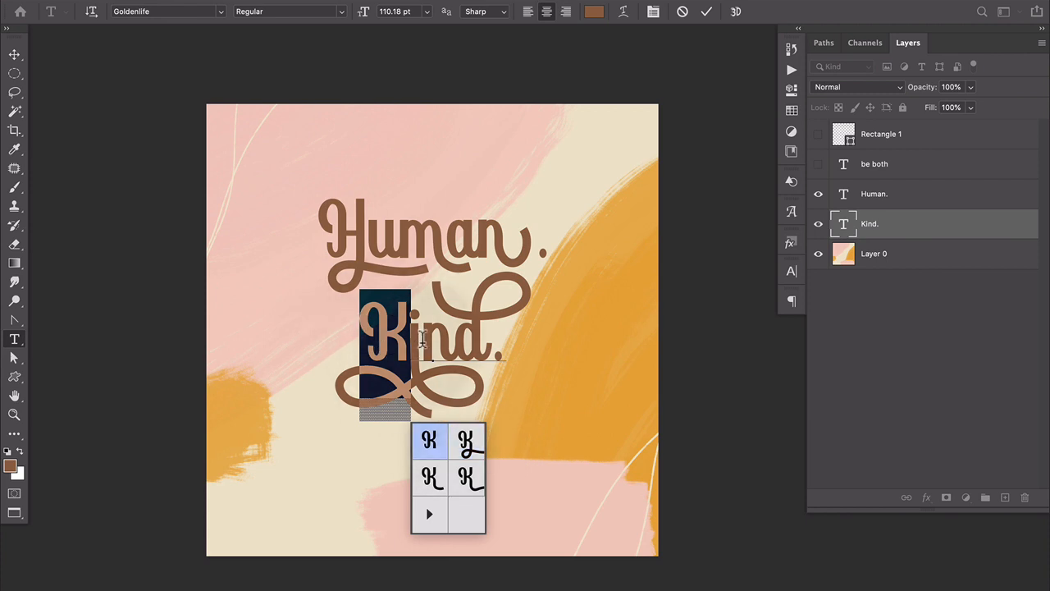
Step: Swap the K of 'Kind.' for an alternate glyph
left_click(430, 441)
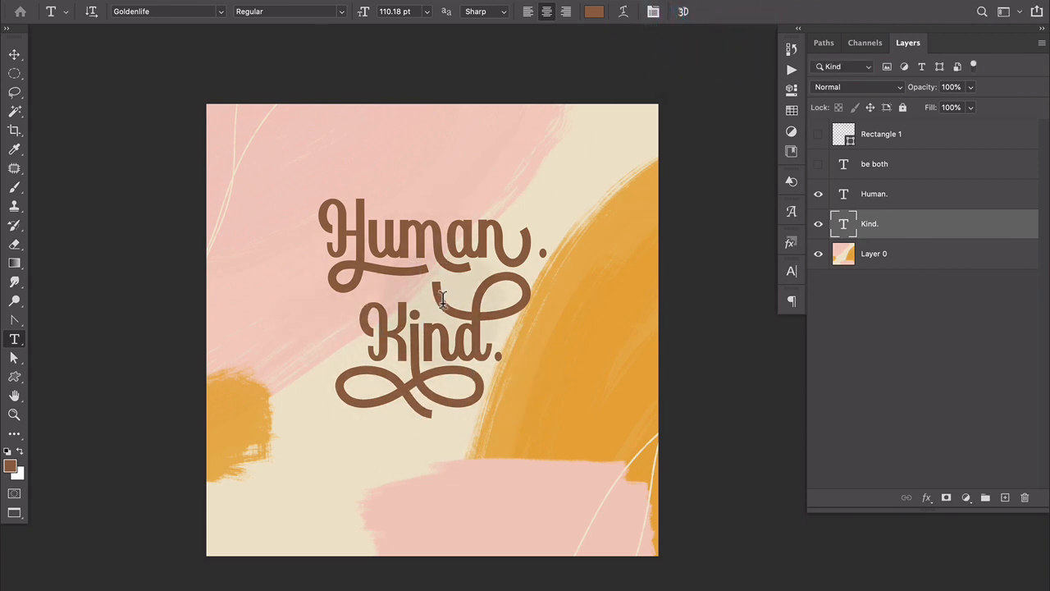
mouse_move(449, 293)
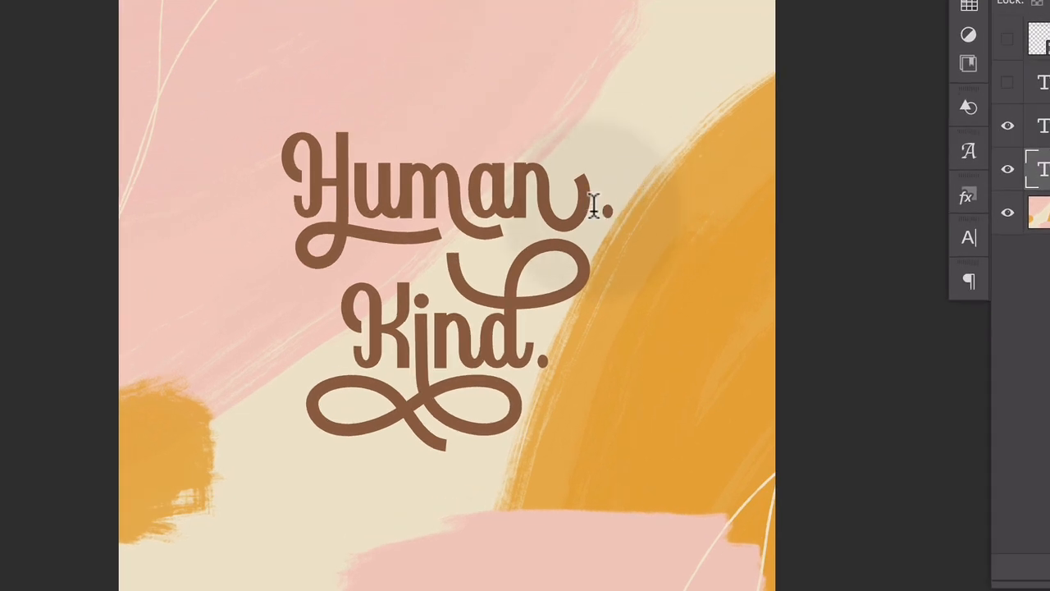
mouse_move(587, 205)
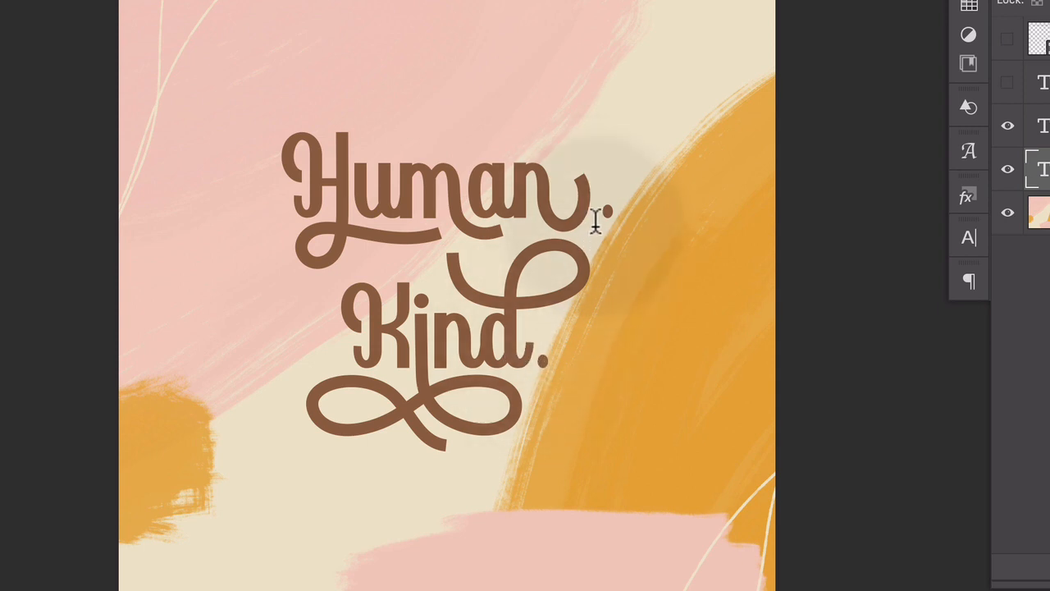
Step: Retype the period of 'Human.' closer to the swash n and commit the text
left_click(591, 197)
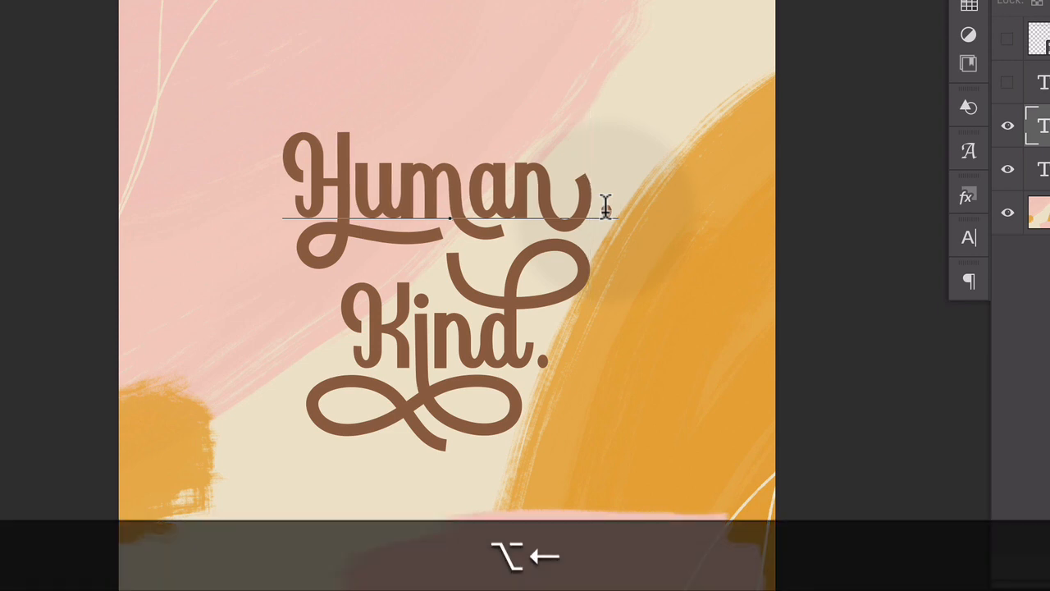
type(".")
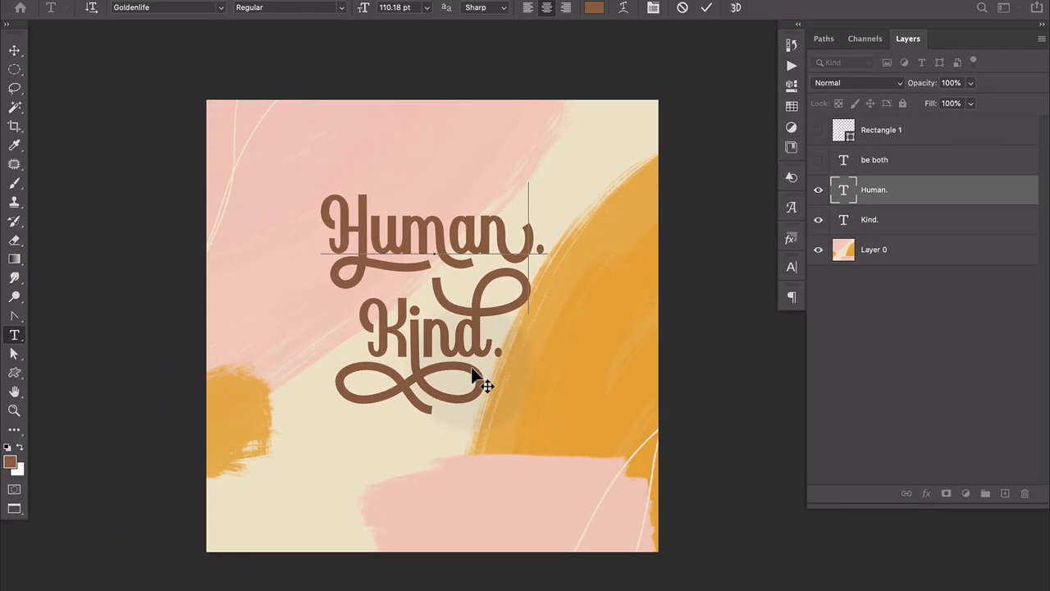
left_click(706, 8)
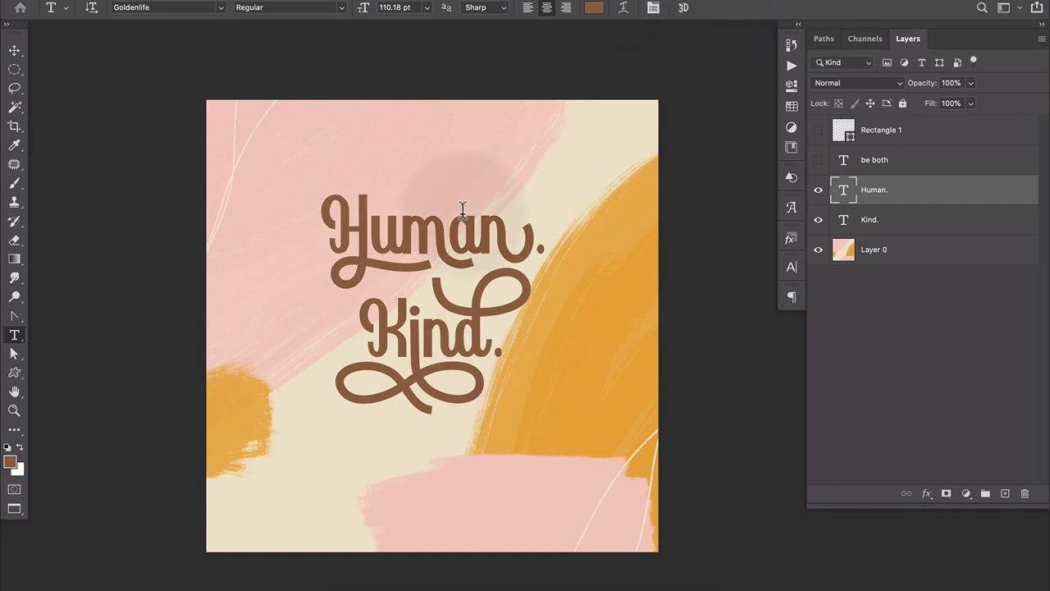
left_click(14, 50)
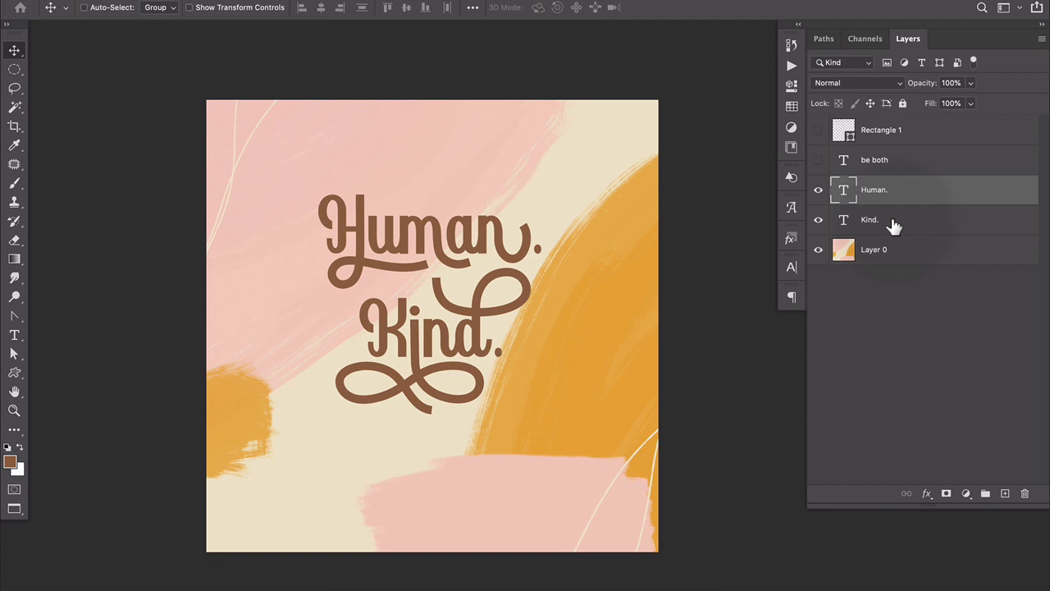
Step: Turn on the Rectangle 1 frame and 'be both' layers
left_click(818, 160)
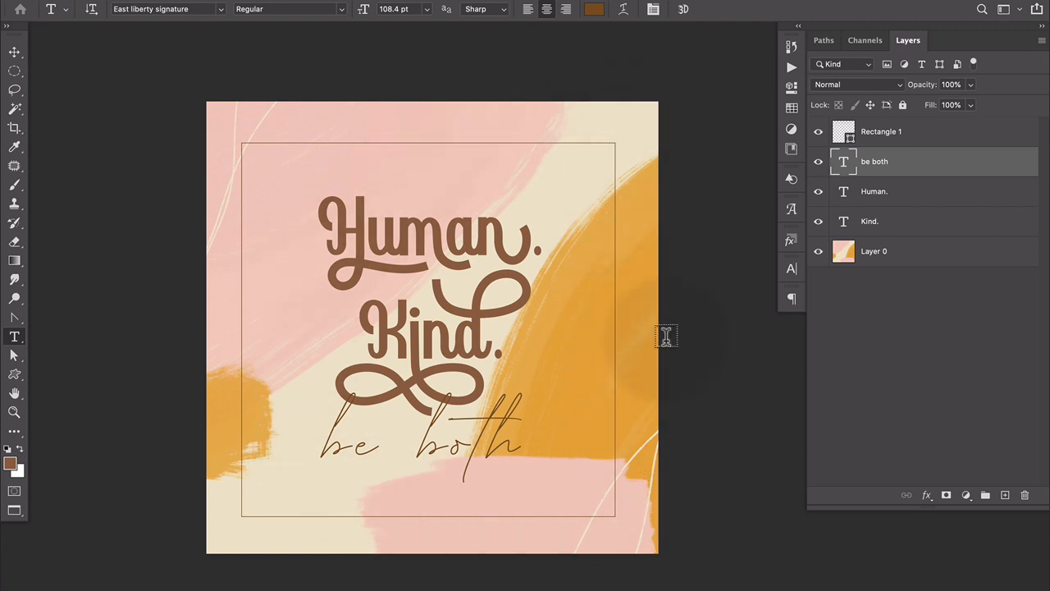
mouse_move(458, 516)
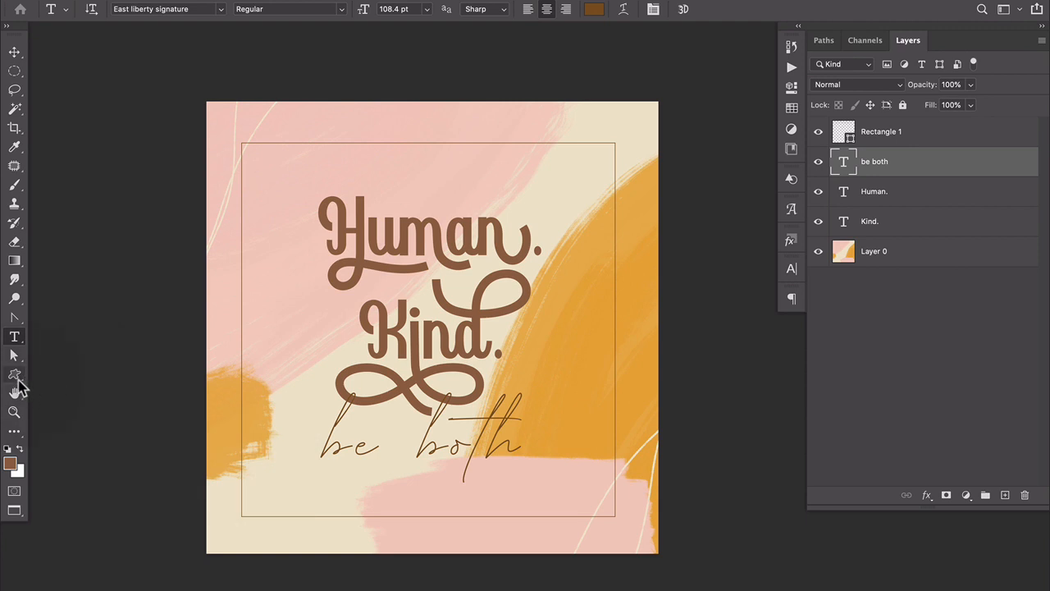
Step: Choose the Custom Shape tool with the heart shape and a brown fill
left_click(15, 375)
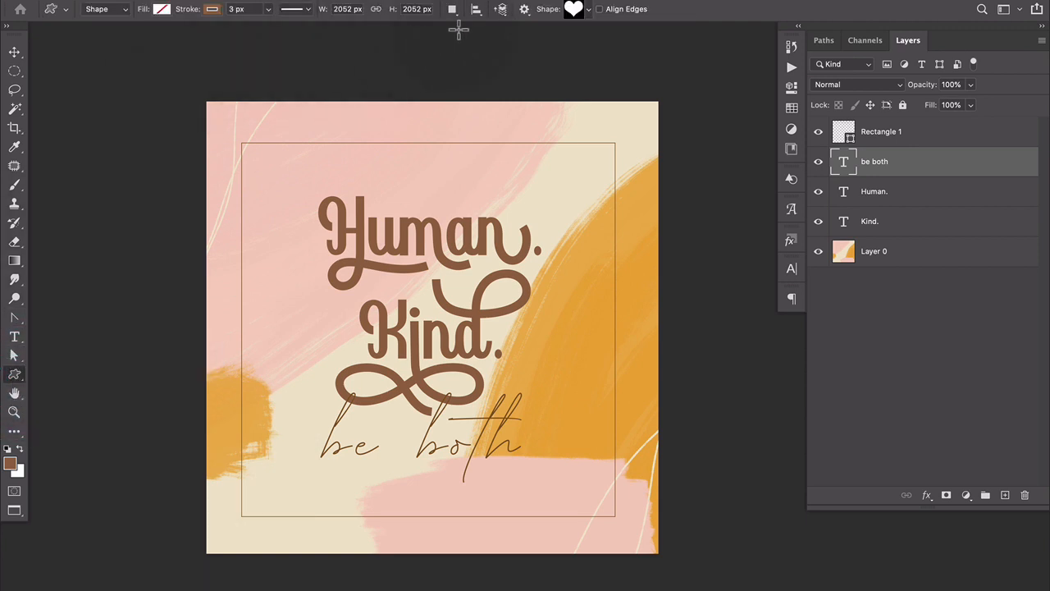
left_click(574, 9)
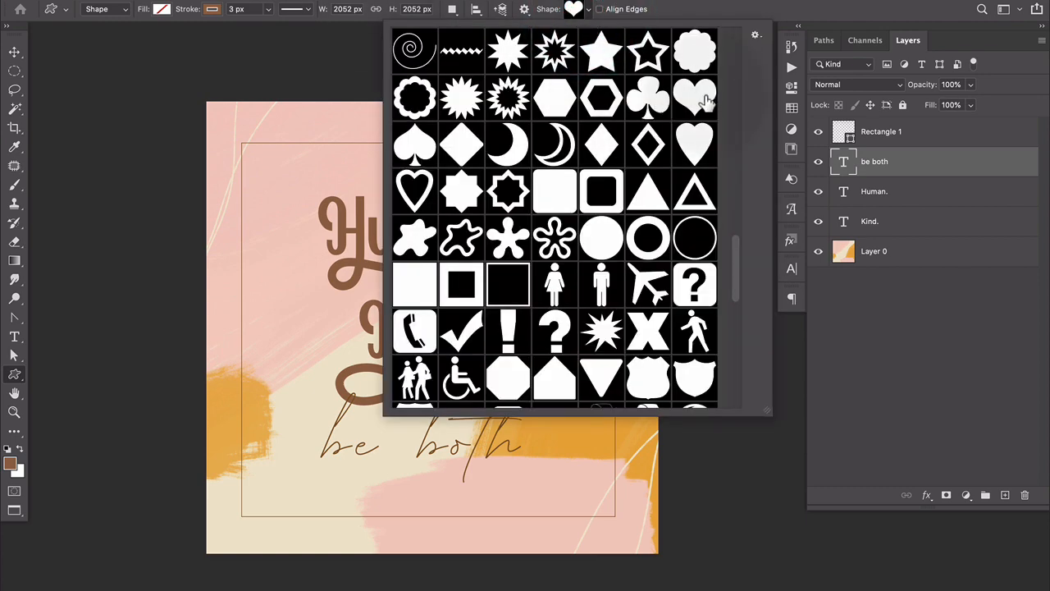
scroll("down", 3)
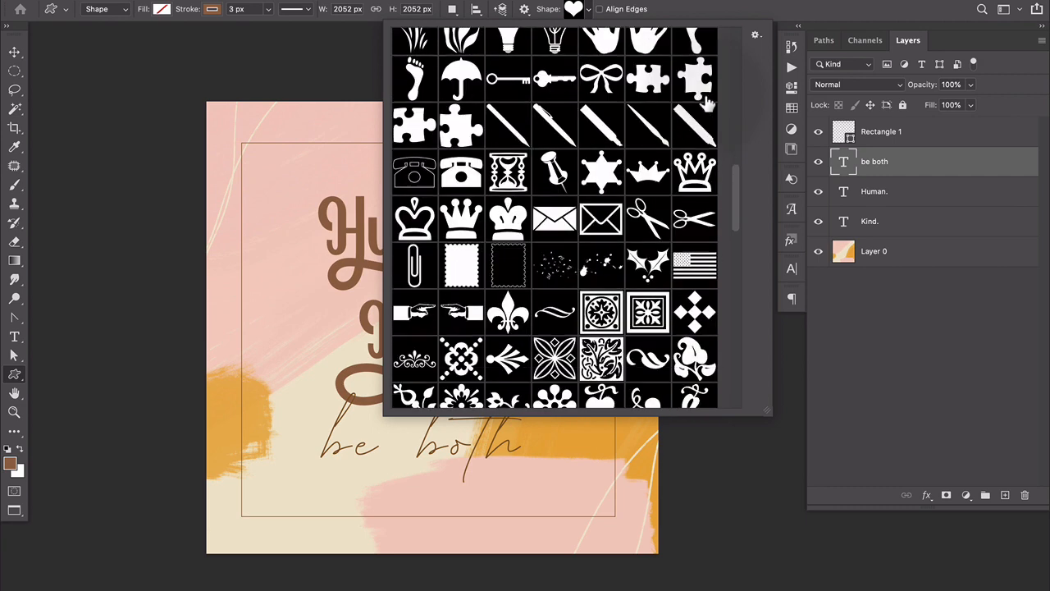
scroll("down", 3)
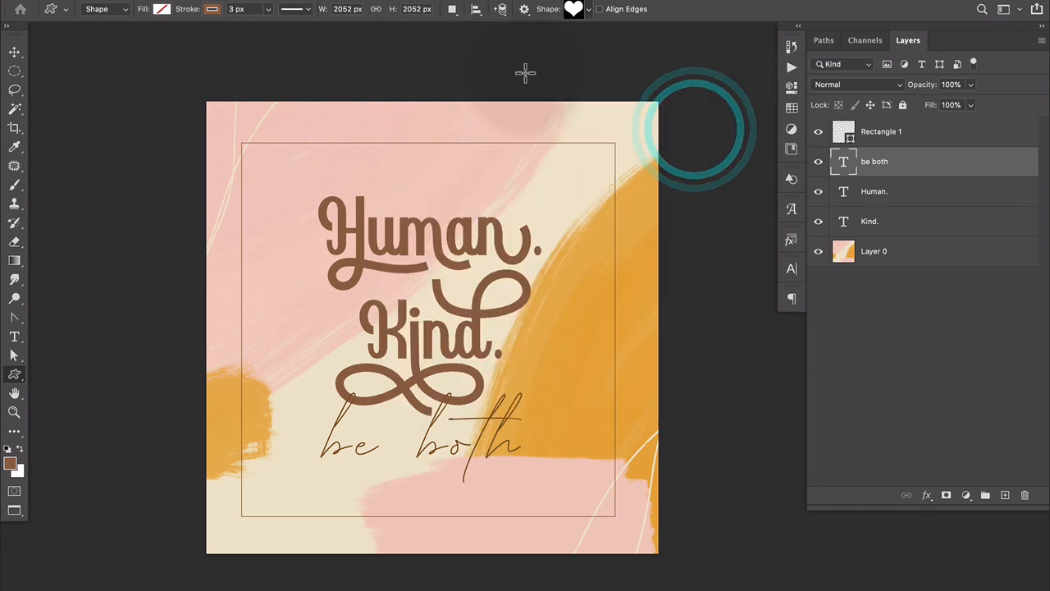
left_click(162, 9)
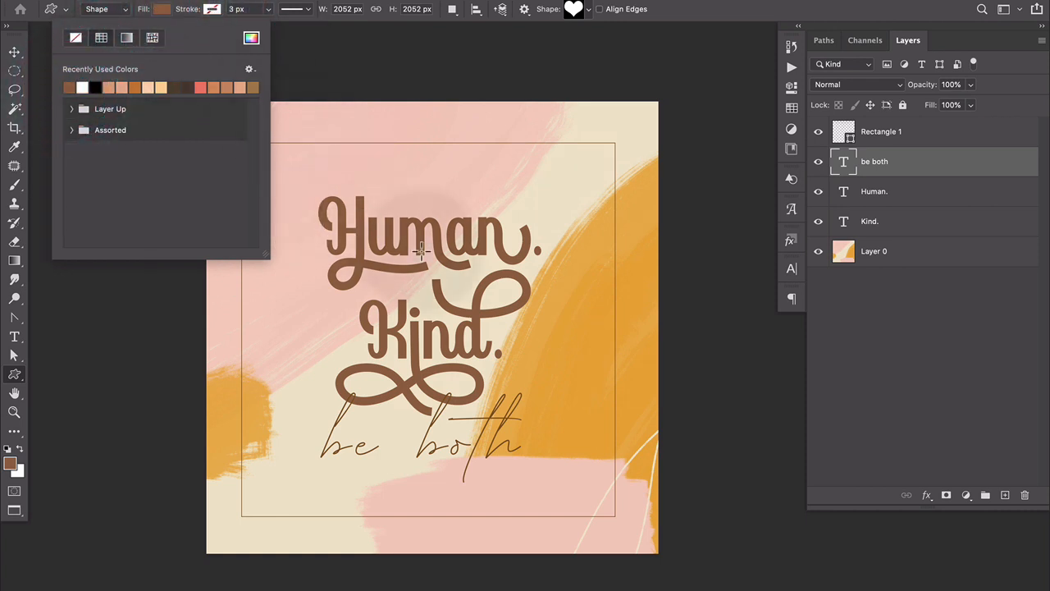
Step: Zoom in and draw a small brown heart between 'Human.' and 'Kind.'
key("cmd+=")
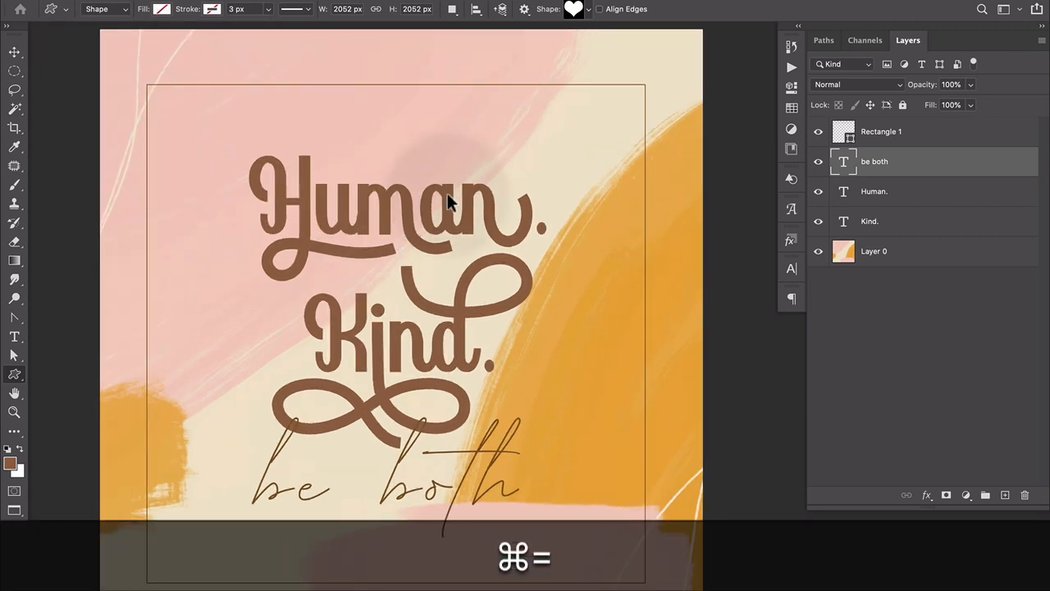
left_click(162, 9)
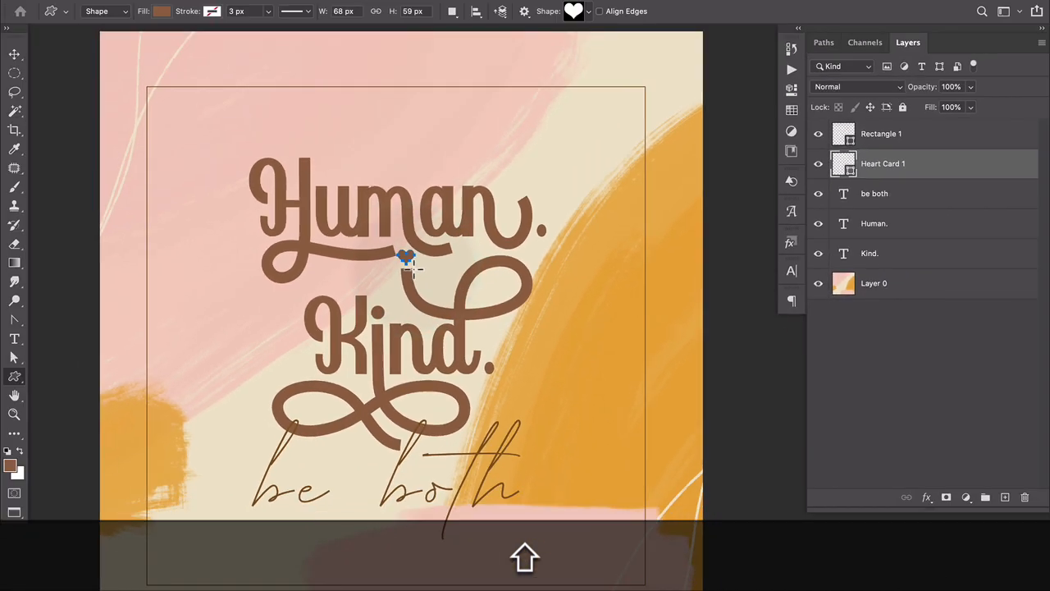
left_click(14, 54)
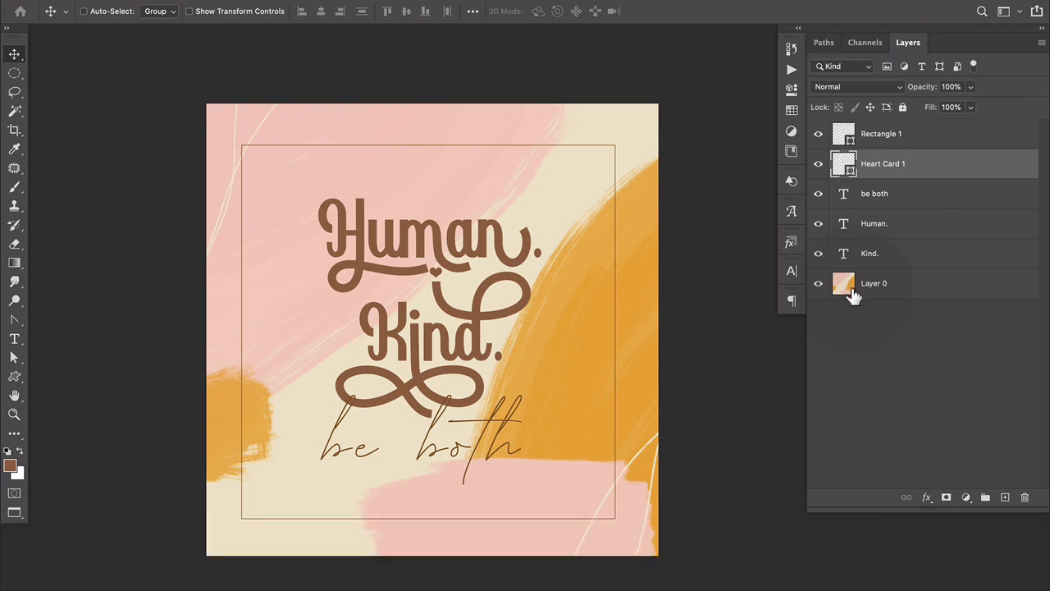
mouse_move(844, 283)
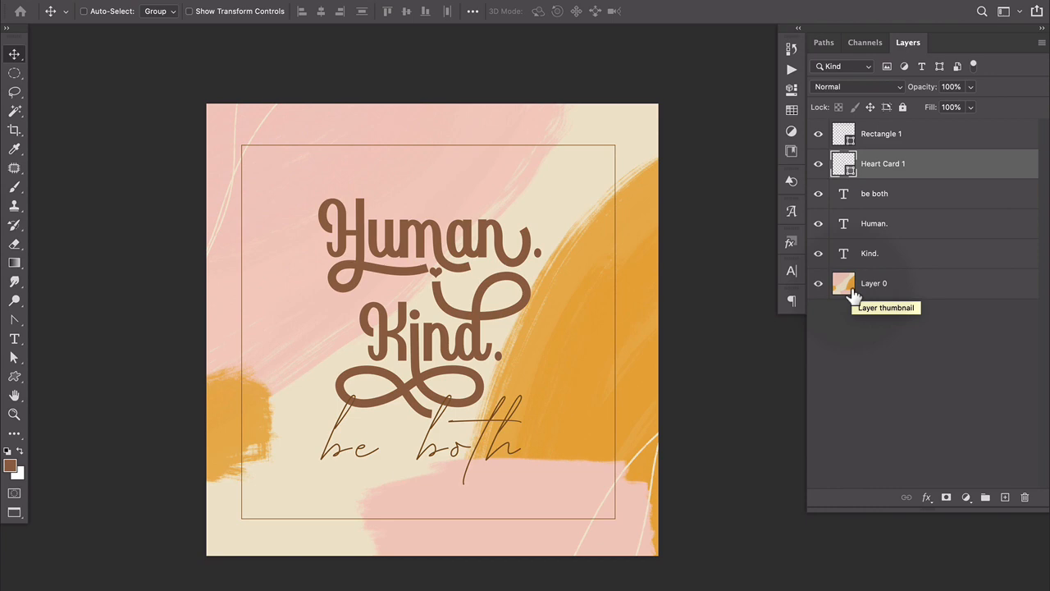
mouse_move(845, 283)
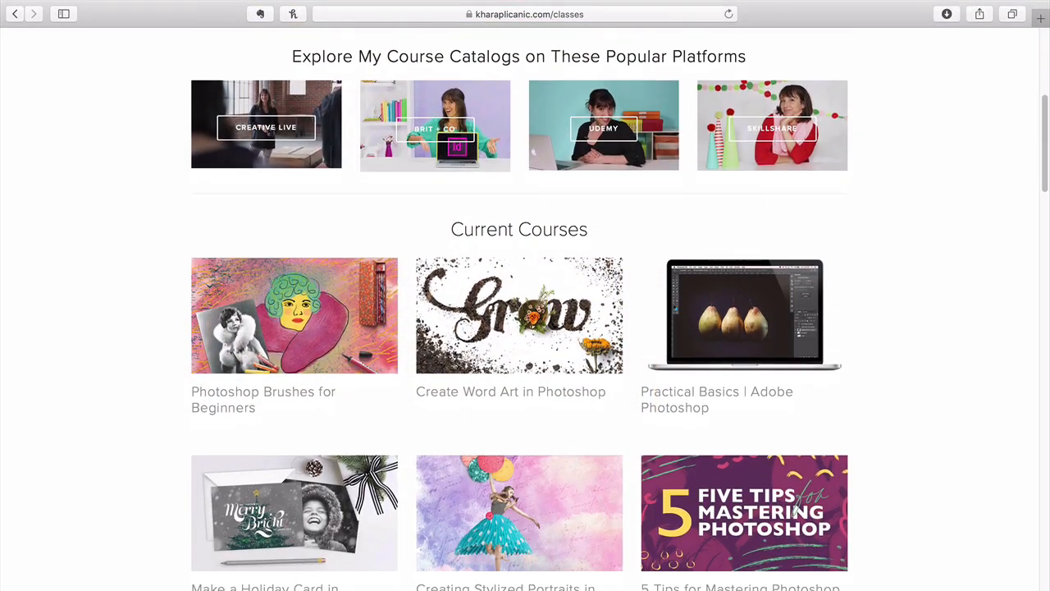
Step: Scroll through the class listings and the freebies page of Photoshop resources
scroll("down", 3)
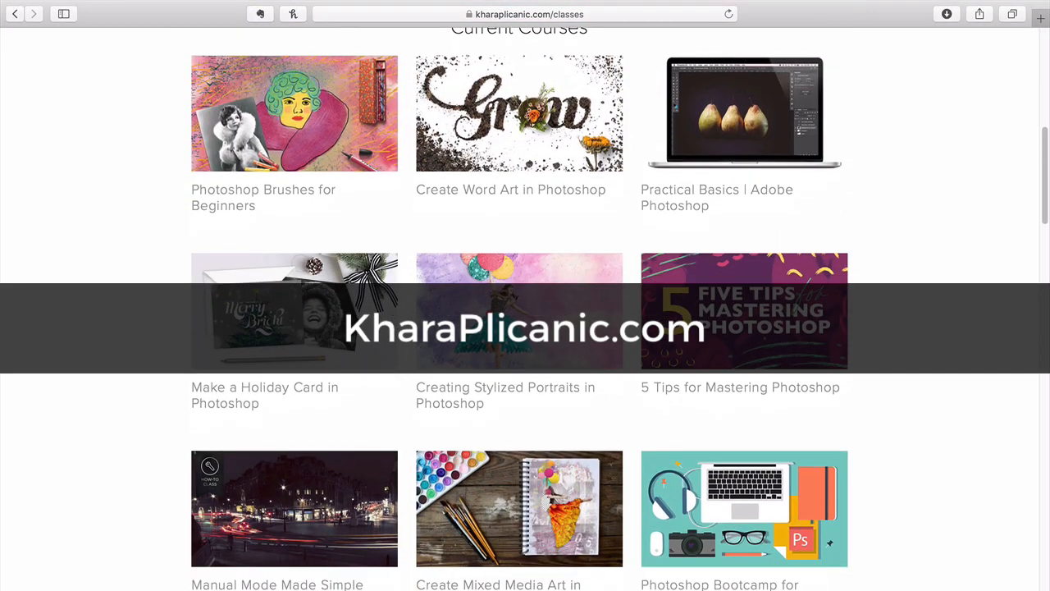
scroll("down", 3)
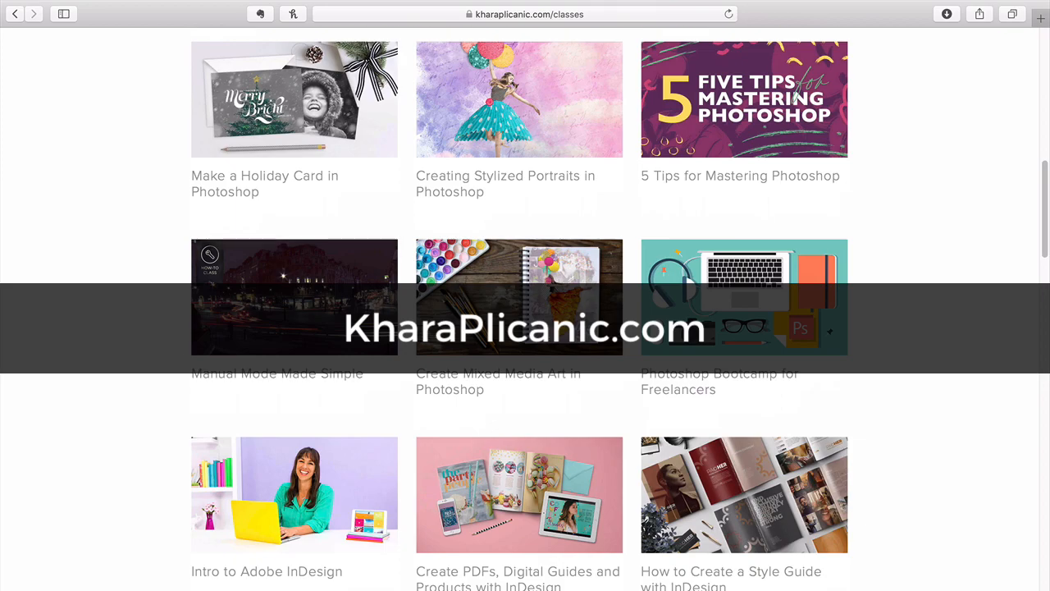
scroll("down", 3)
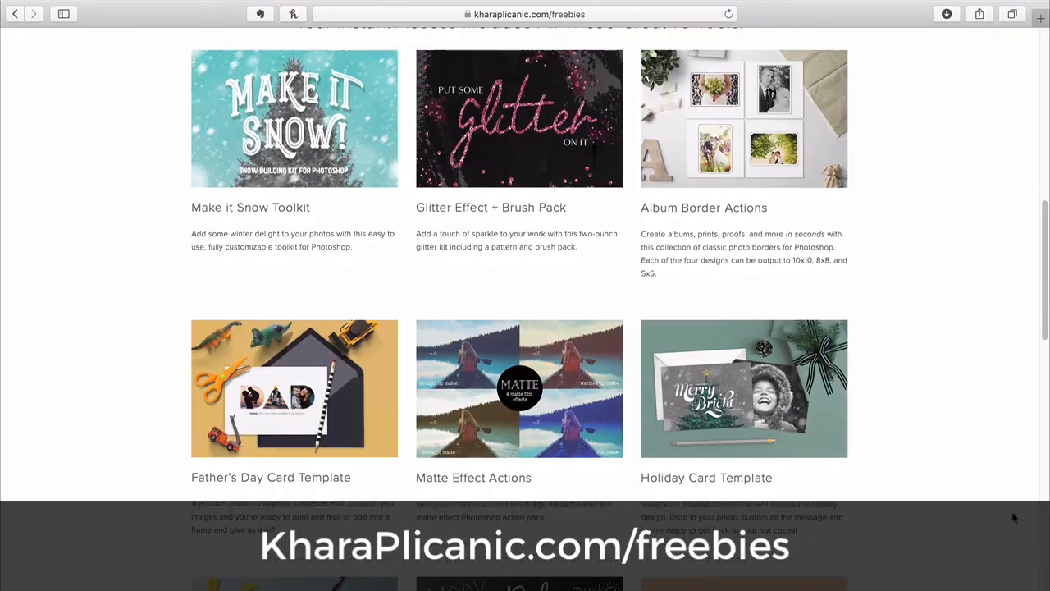
scroll("down", 3)
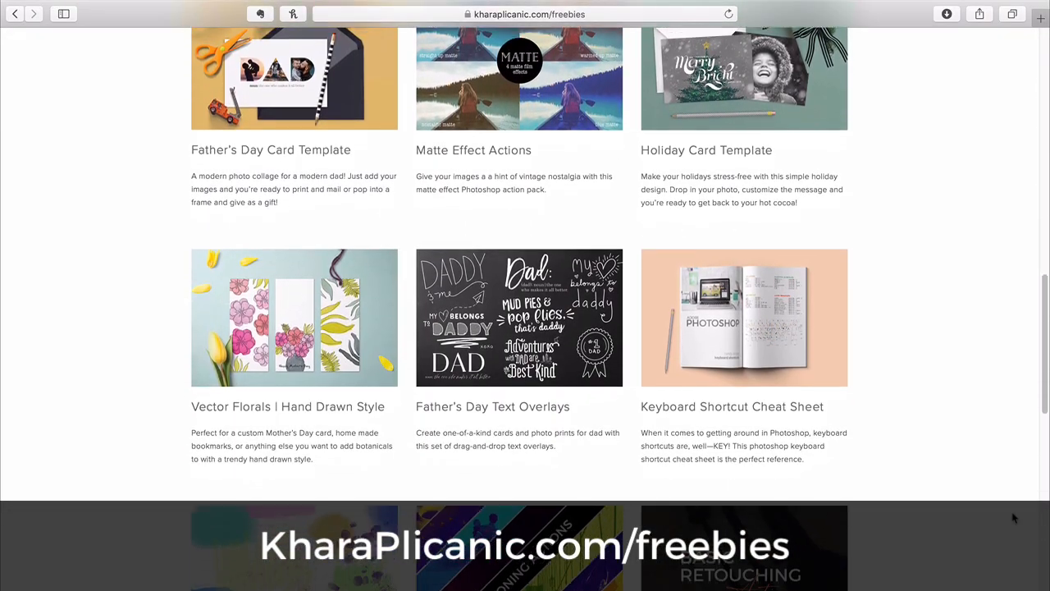
scroll("down", 3)
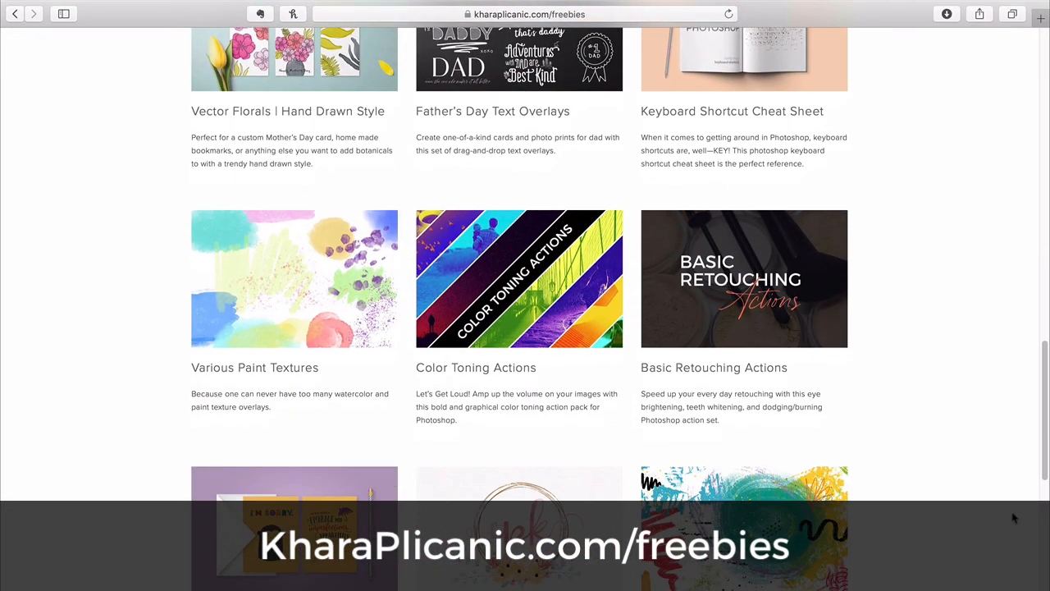